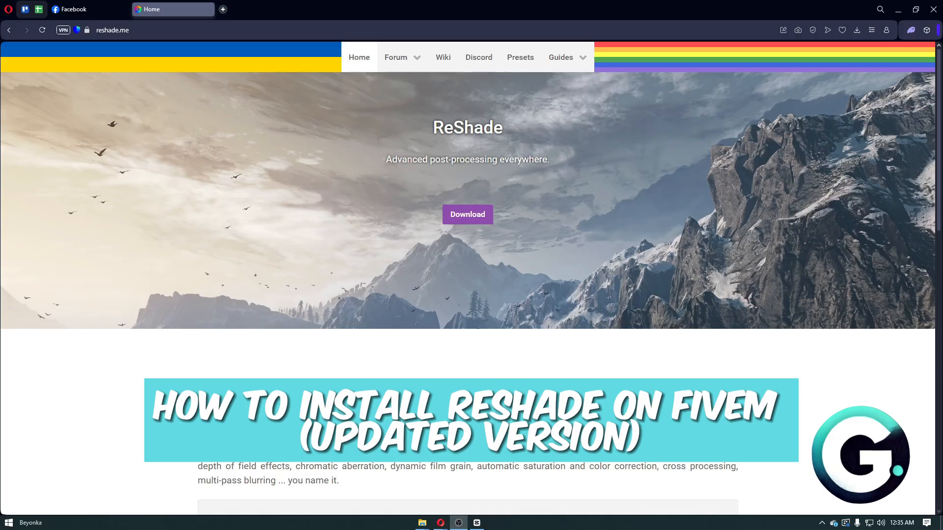
mouse_move(645, 166)
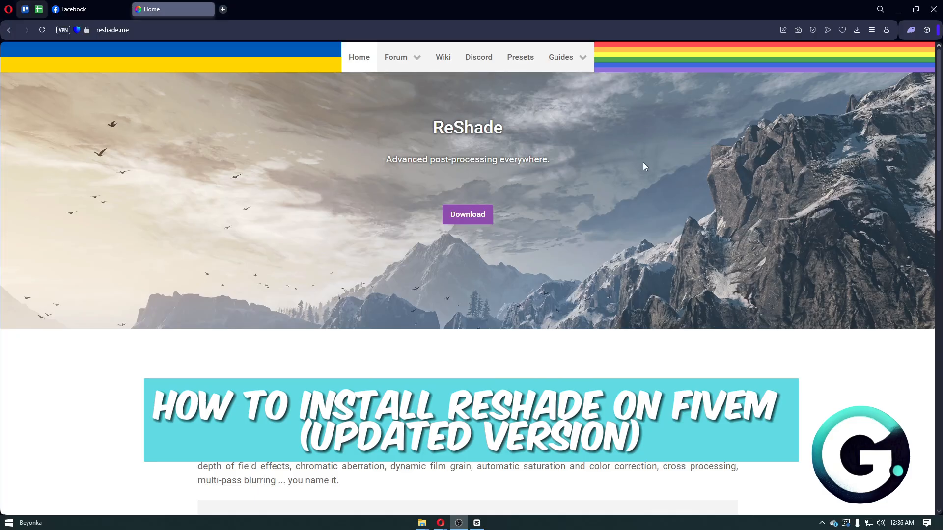
mouse_move(605, 182)
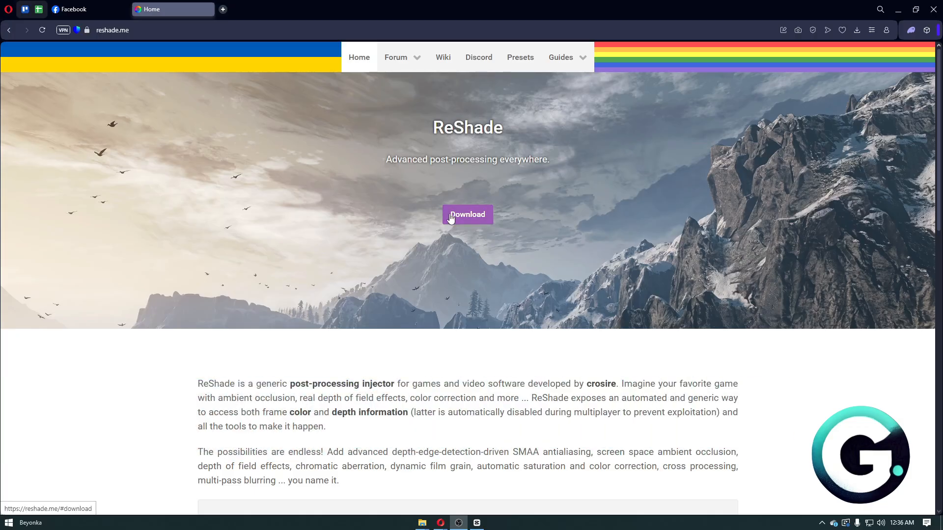
Step: Download ReShade_Setup_6.5.1.exe from the ReShade site into the Downloads folder
left_click(467, 215)
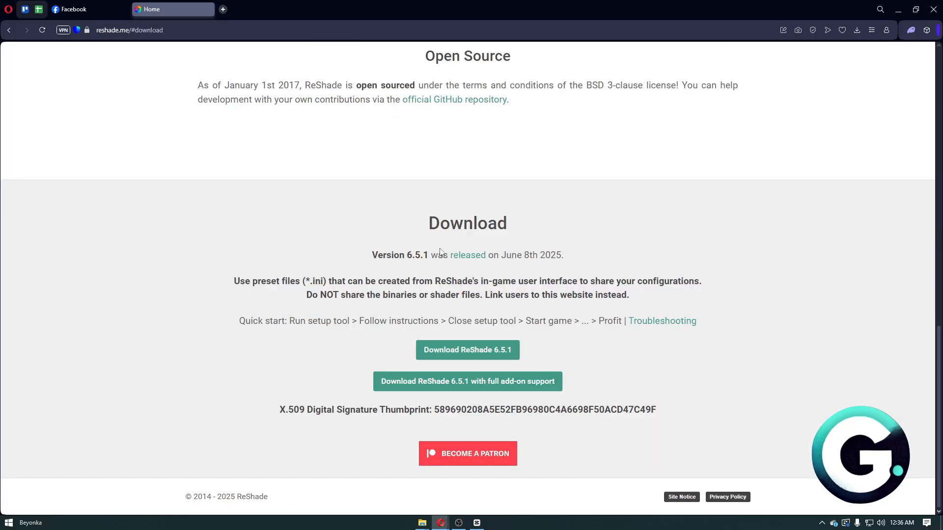
mouse_move(451, 308)
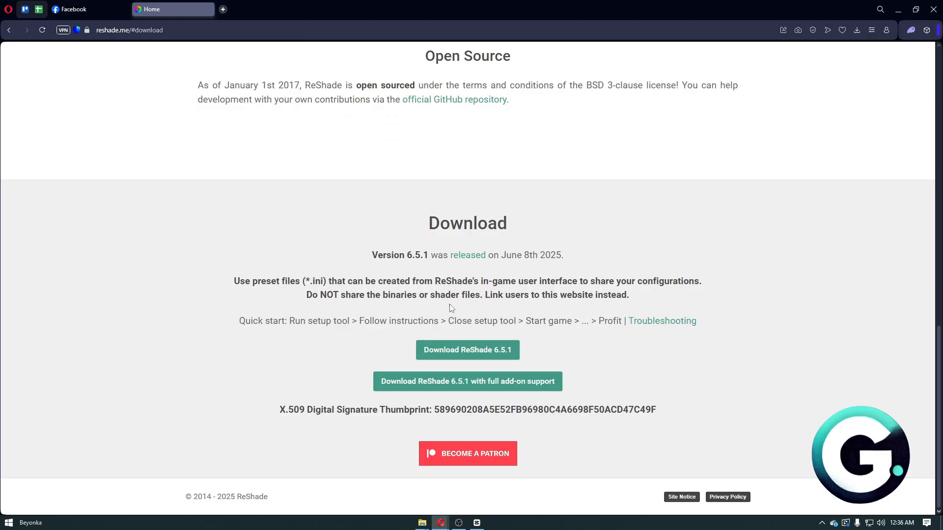
left_click(468, 350)
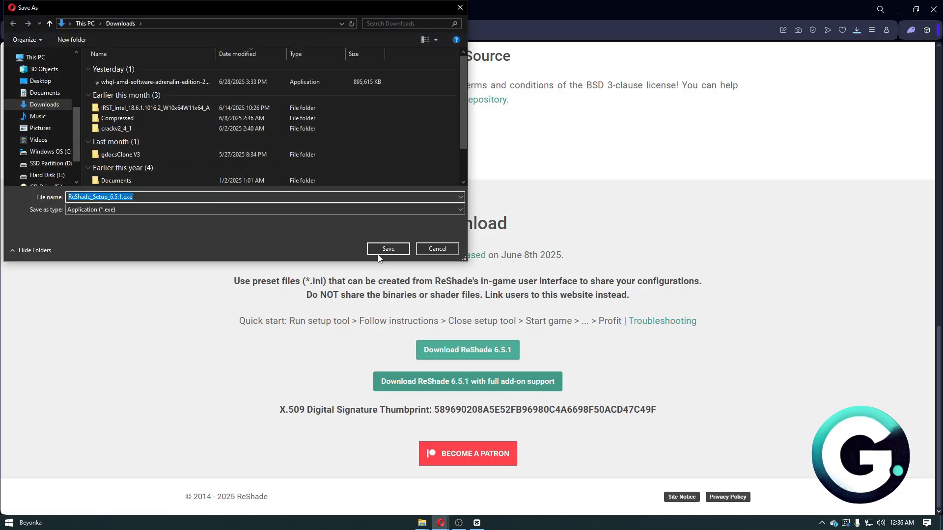
left_click(388, 248)
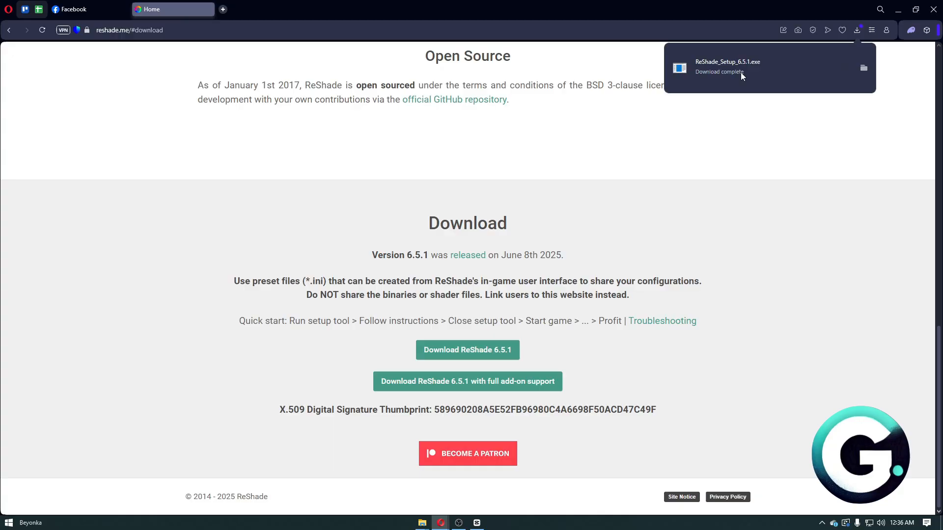
left_click(728, 67)
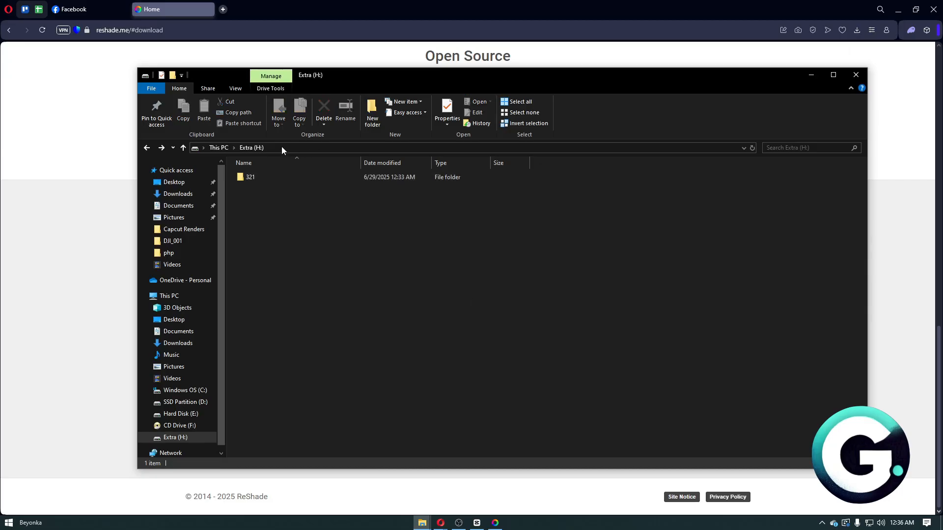
Step: Create a 'Plugin' folder in H:\321\FiveM Application Data and open it
double_click(249, 177)
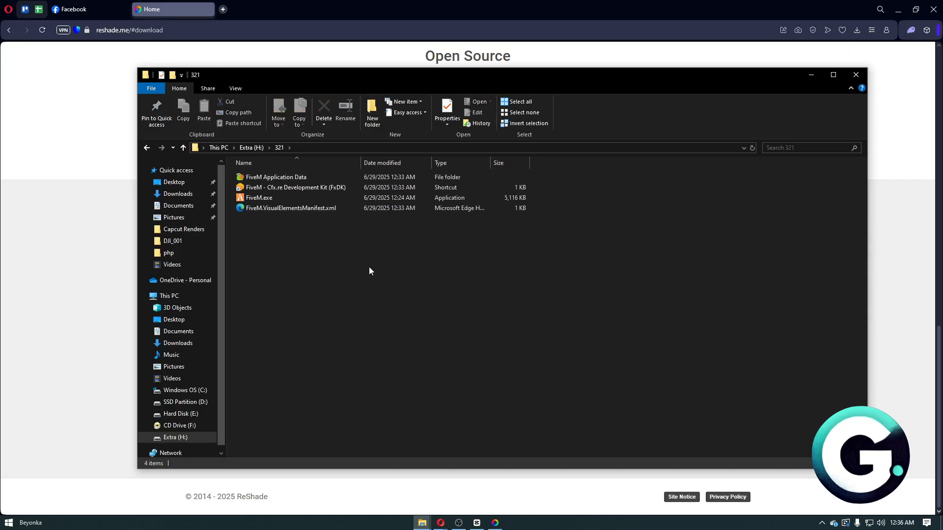
mouse_move(414, 79)
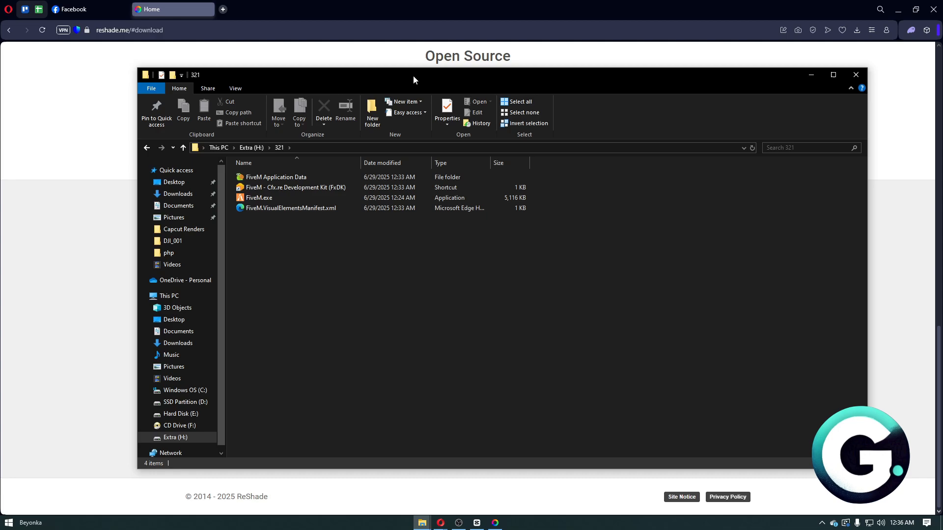
left_click_drag(413, 74, 550, 73)
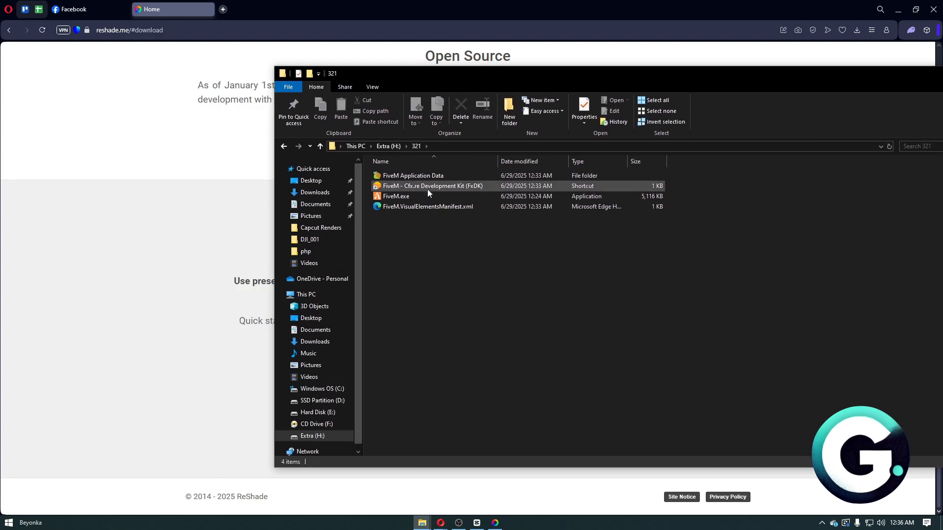
double_click(414, 175)
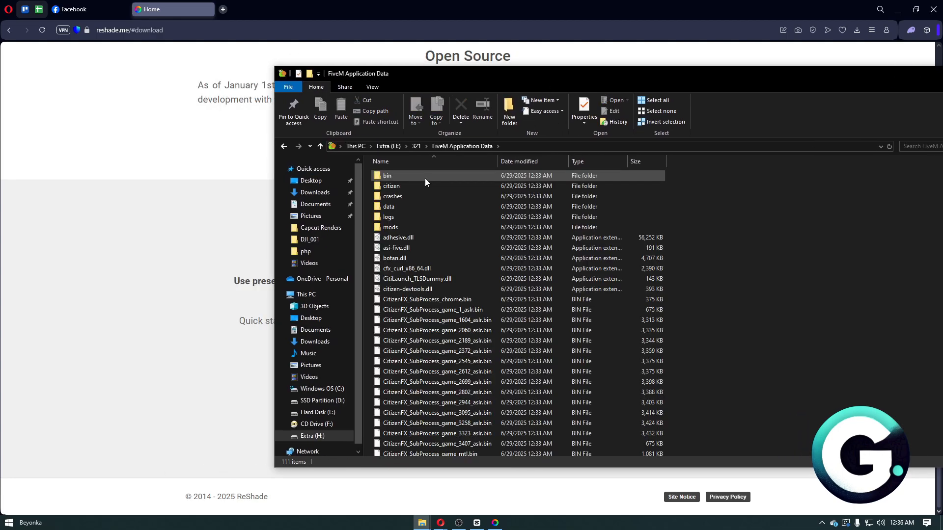
right_click(710, 218)
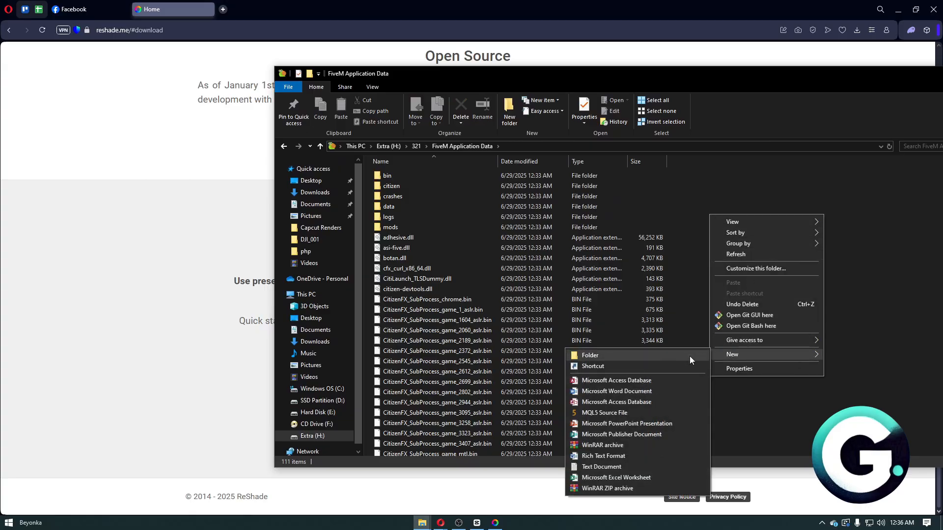
left_click(590, 355)
type("Plugin")
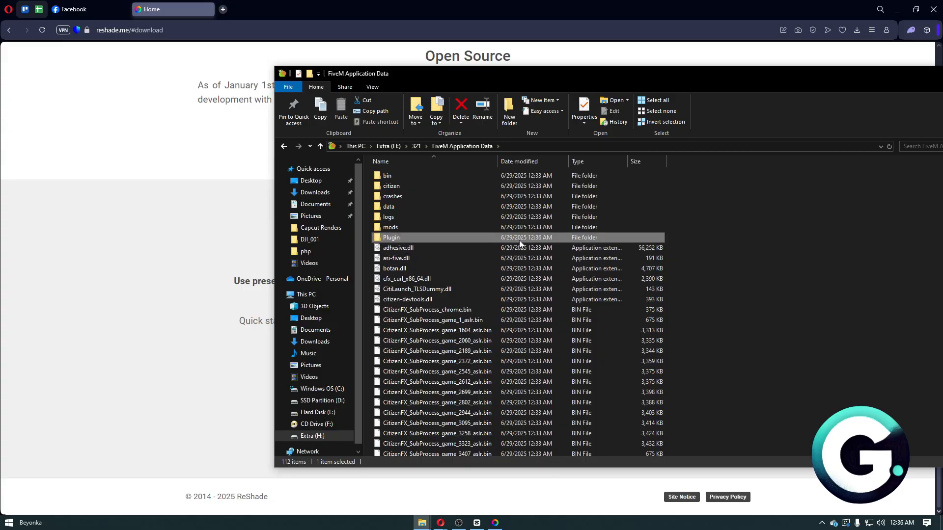
double_click(392, 237)
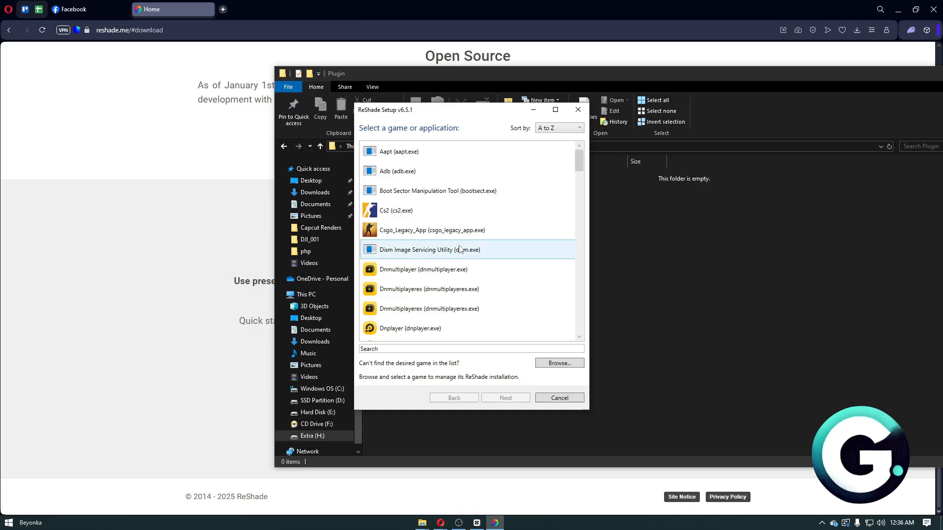
Step: Browse to FiveM Application Data and select FiveM_Diag.exe as the target game
left_click(560, 363)
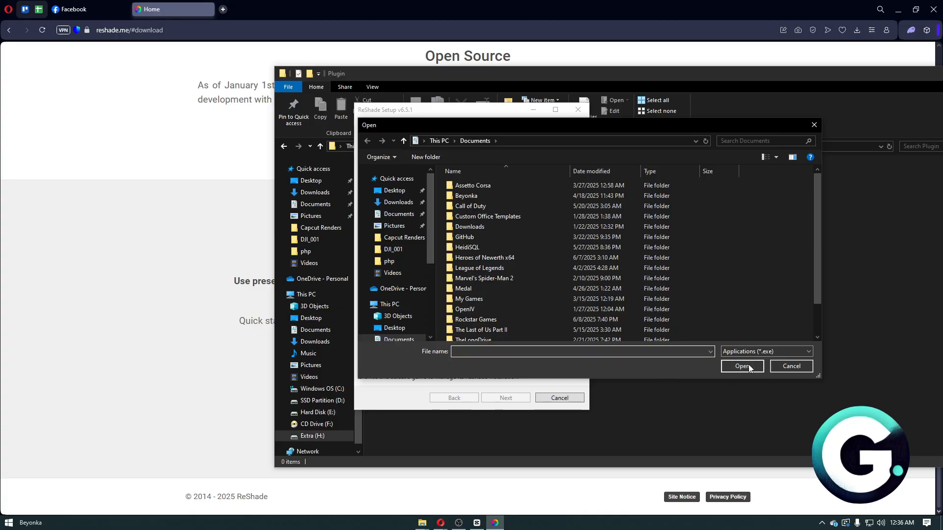
scroll("down", 3)
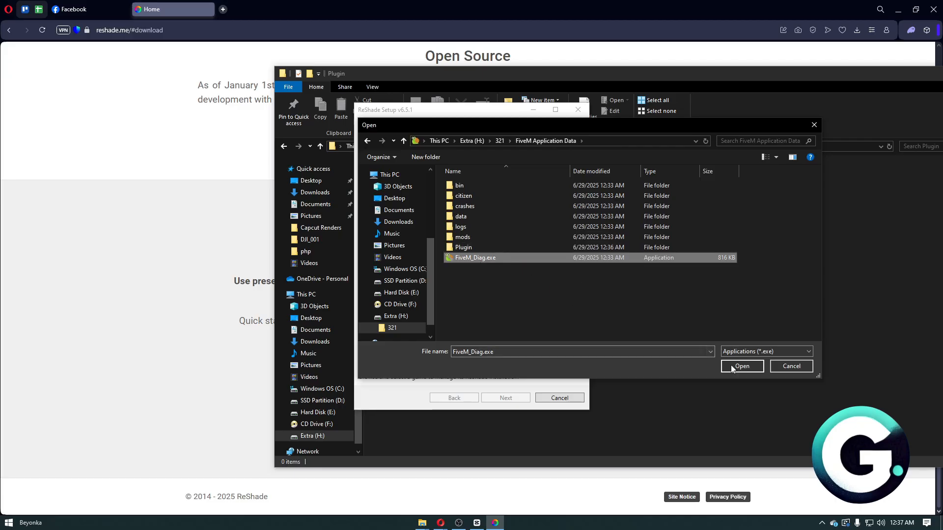
left_click(742, 366)
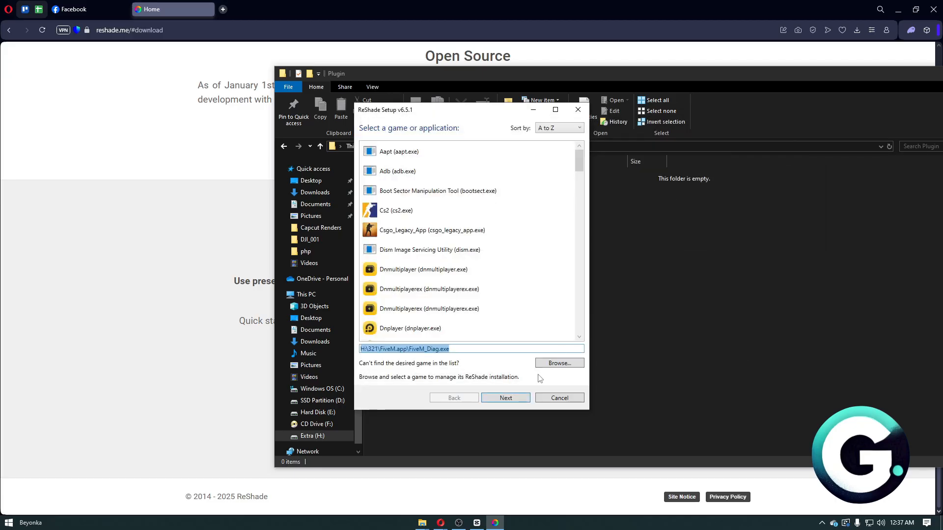
Step: Install ReShade for FiveM_Diag.exe using DirectX 9 and default effects, then close setup
left_click(505, 398)
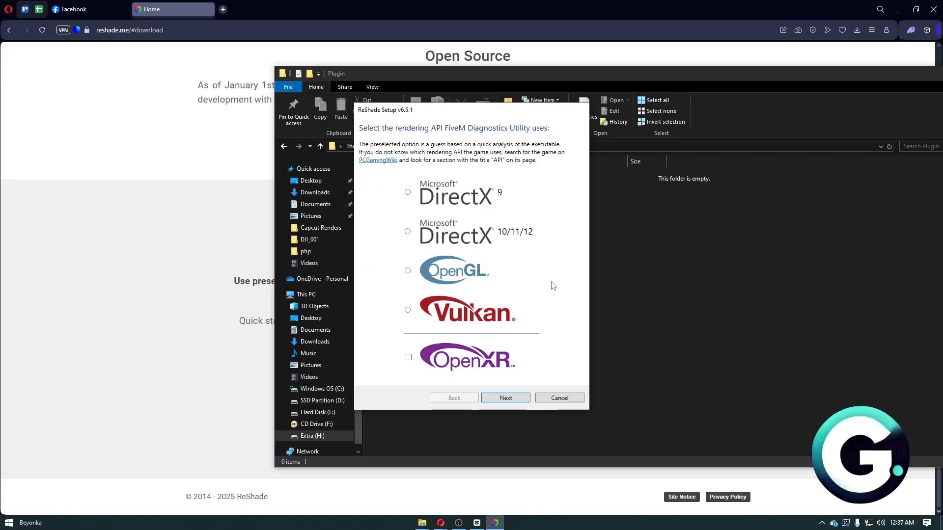
left_click(407, 192)
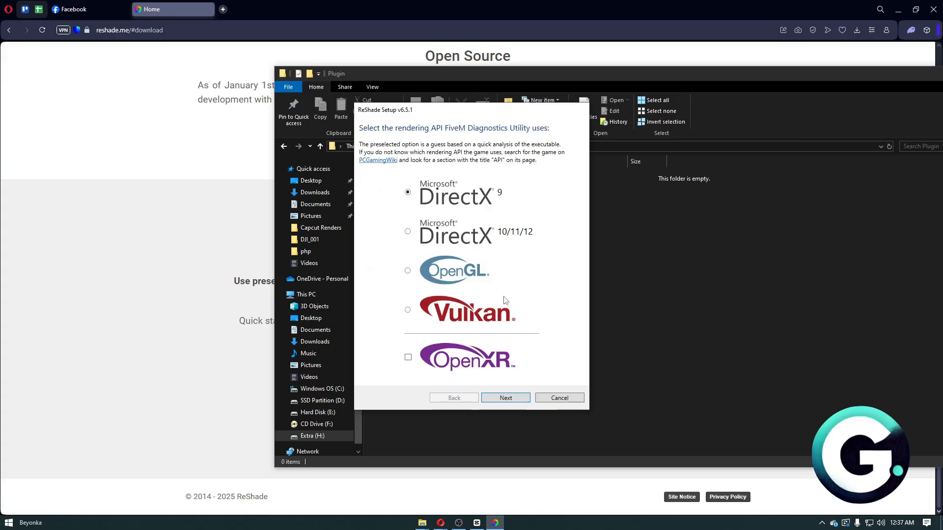
mouse_move(517, 404)
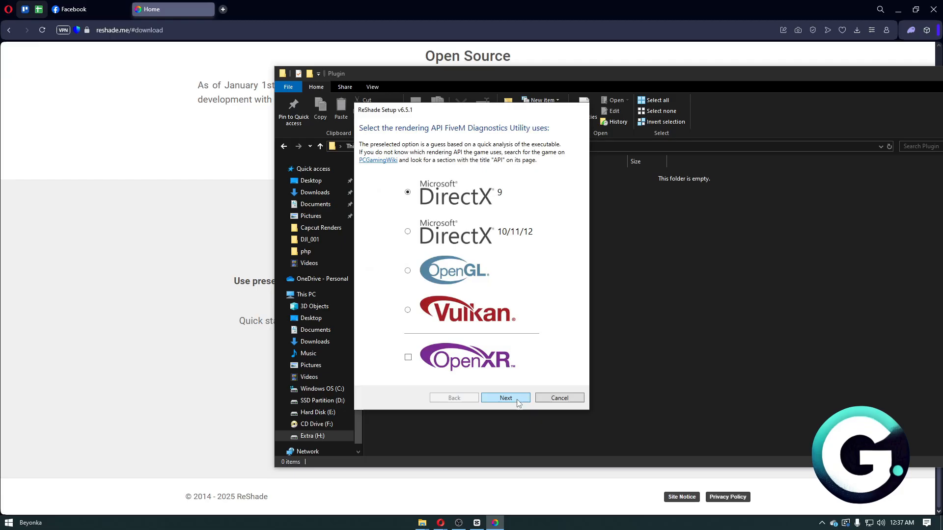
left_click(506, 398)
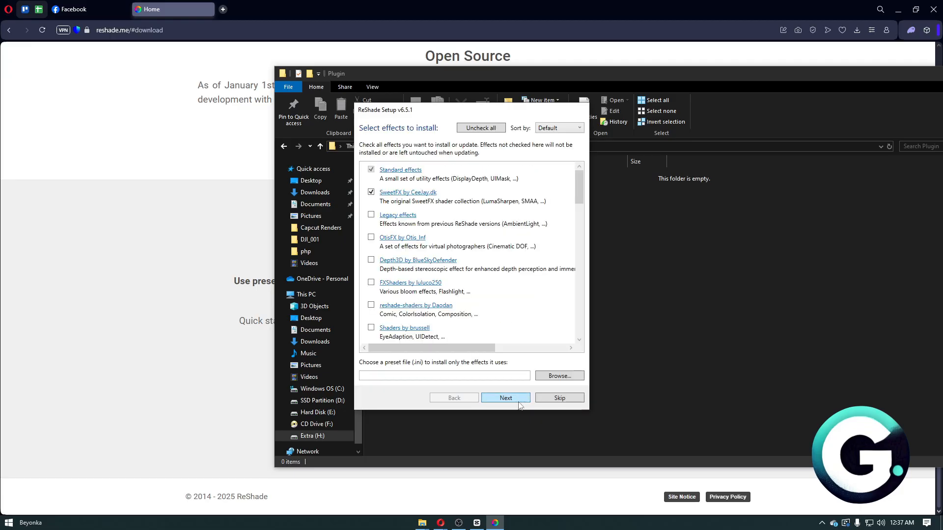
left_click(505, 398)
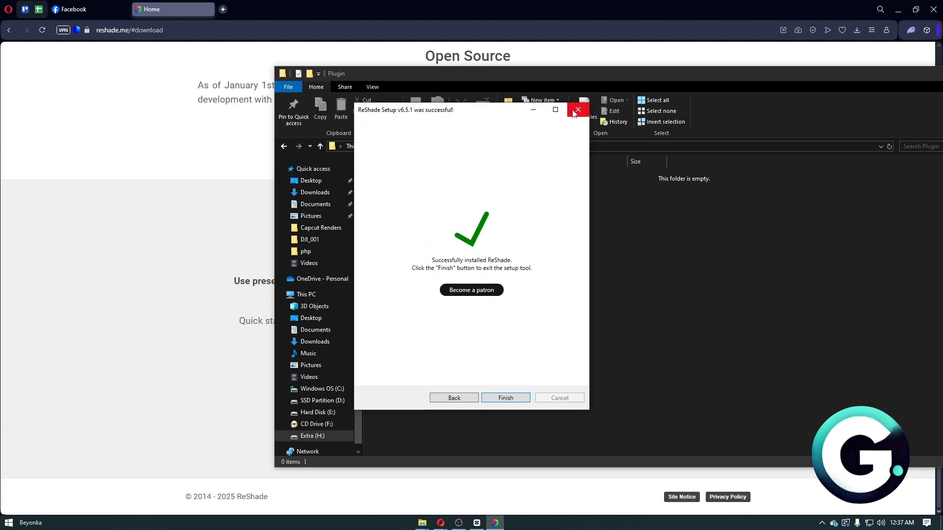
left_click(577, 109)
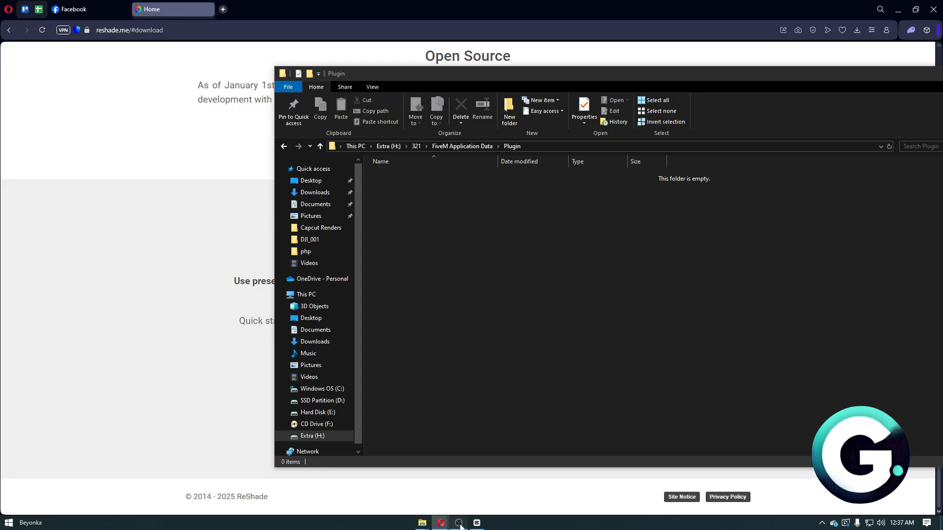
Step: Go back to FiveM Application Data and scroll to the new ReShade.ini and ReShade.log
left_click(463, 146)
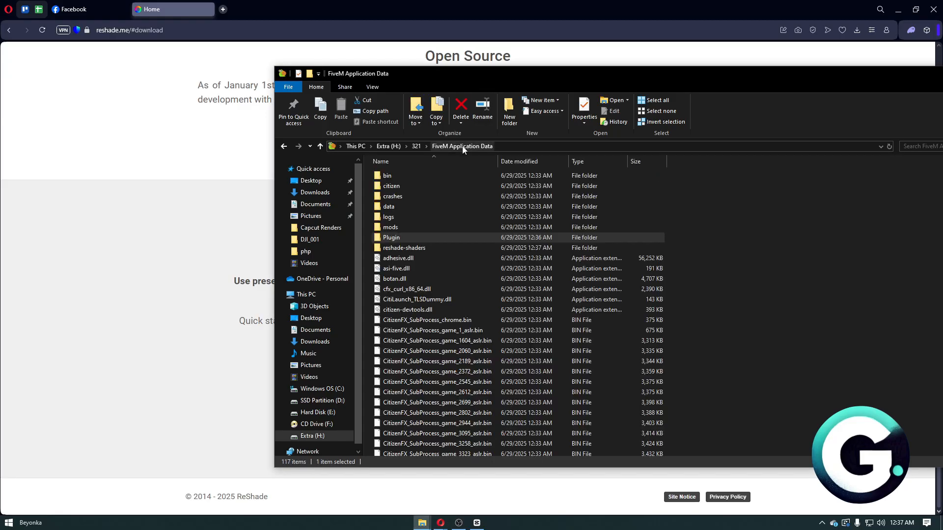
mouse_move(471, 268)
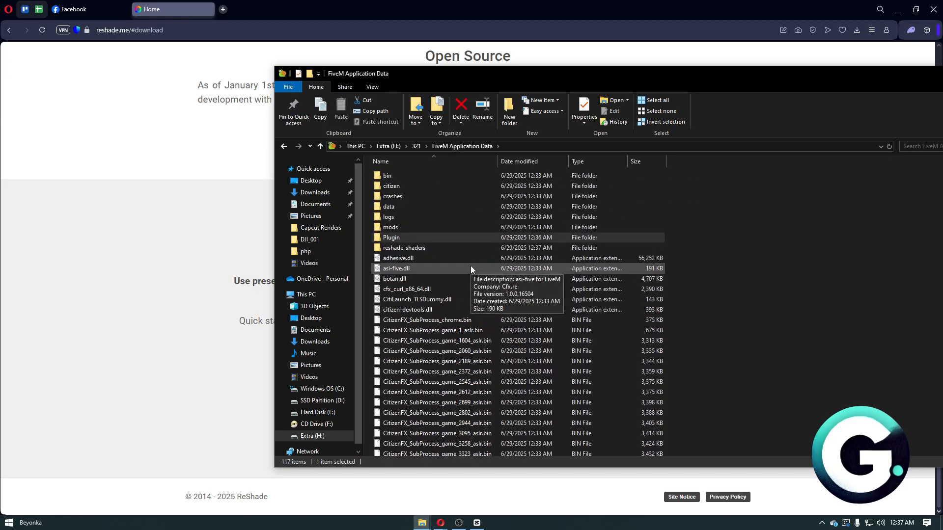
scroll("down", 3)
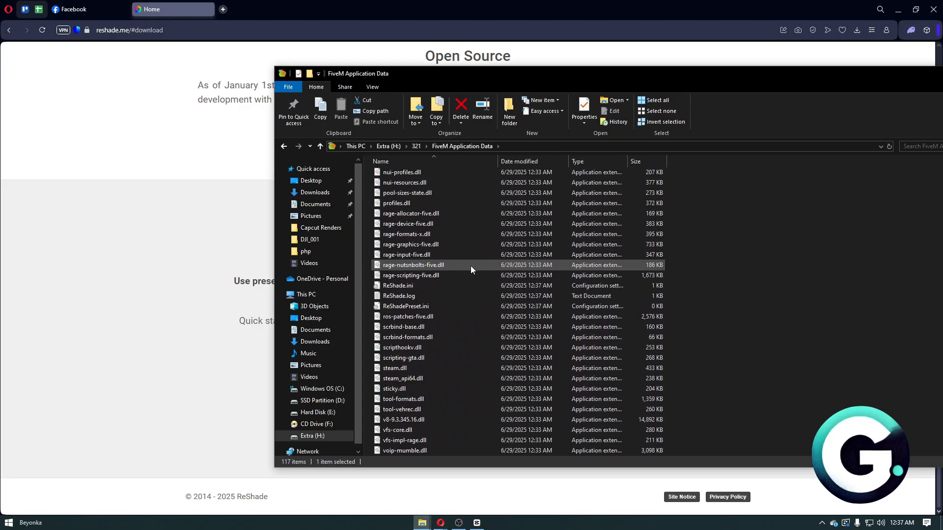